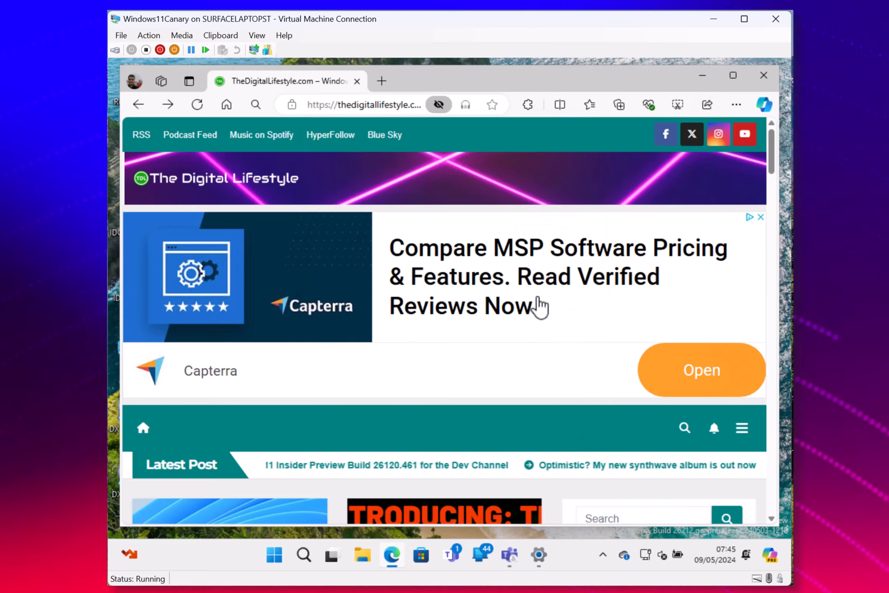
Bring up Edge's Share link panel for thedigitallifestyle.com
left_click(707, 104)
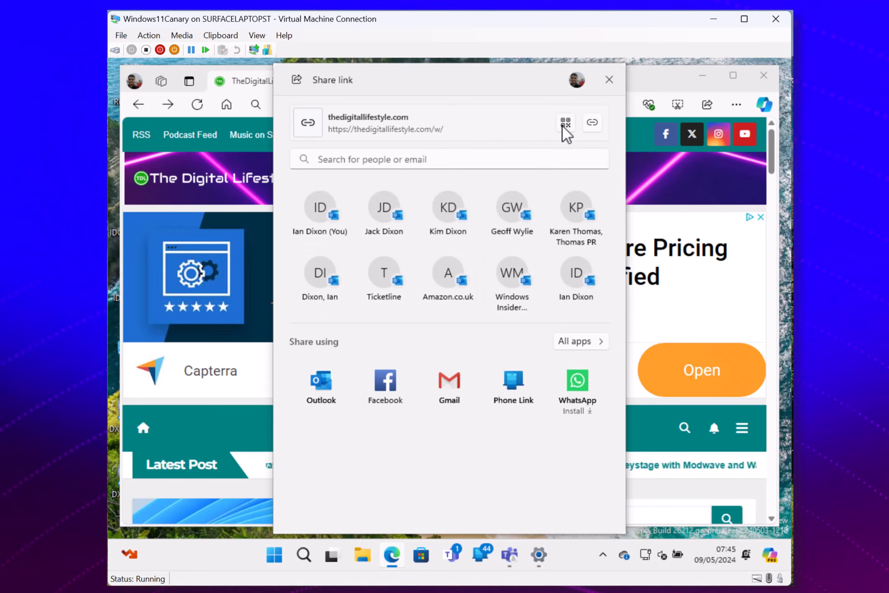
Display a scannable QR code for the thedigitallifestyle.com link in Windows Share
left_click(565, 122)
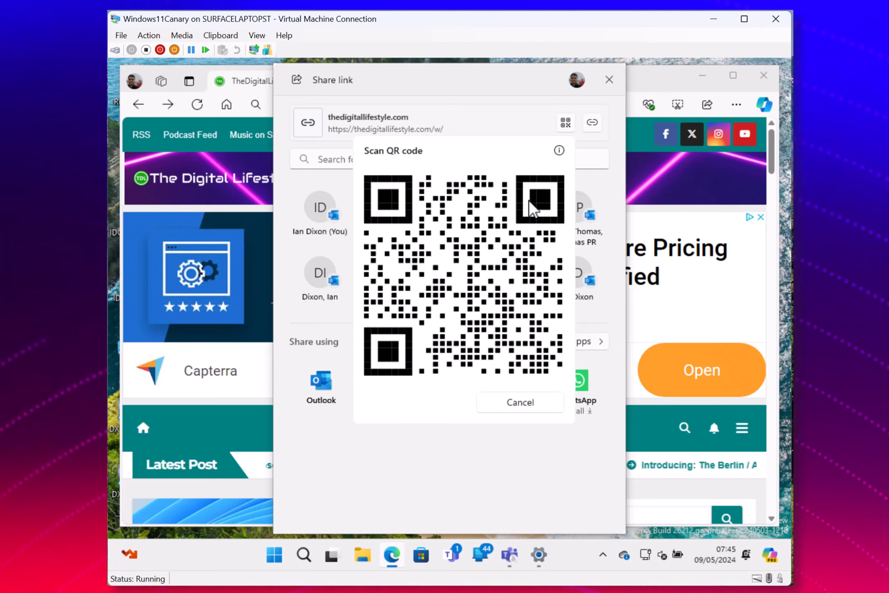
mouse_move(736, 78)
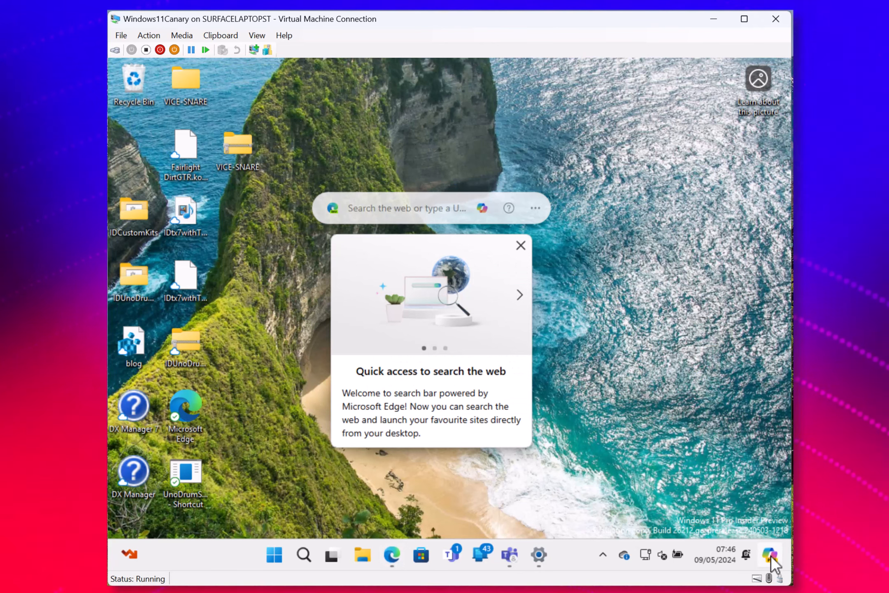
Show the Copilot sidebar with the earlier public IP address conversation
left_click(771, 554)
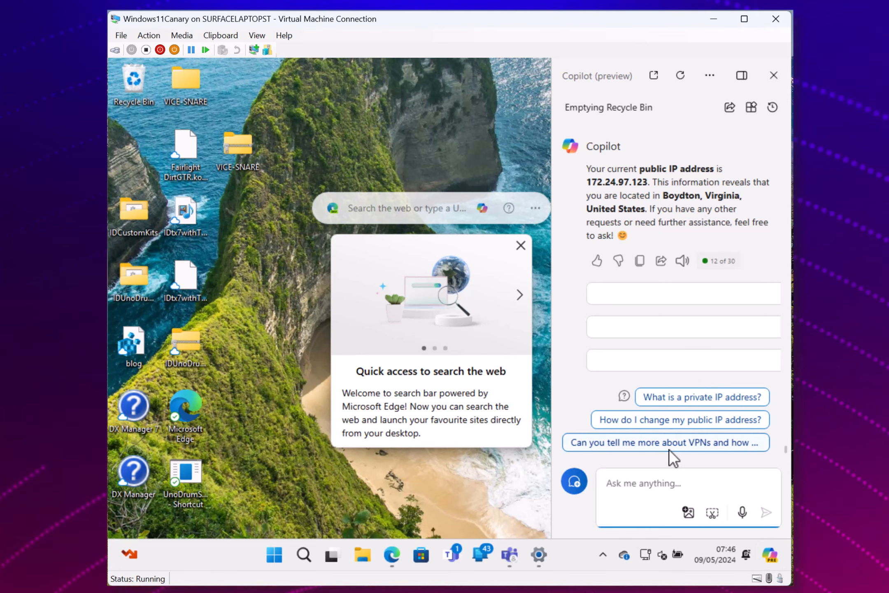
mouse_move(519, 141)
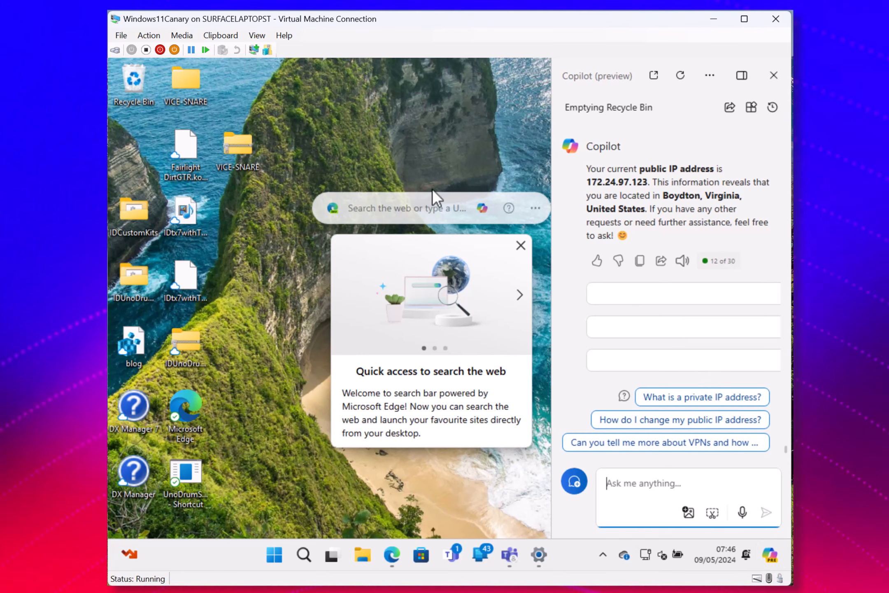
Dismiss the Copilot sidebar so the full desktop is visible
left_click(774, 75)
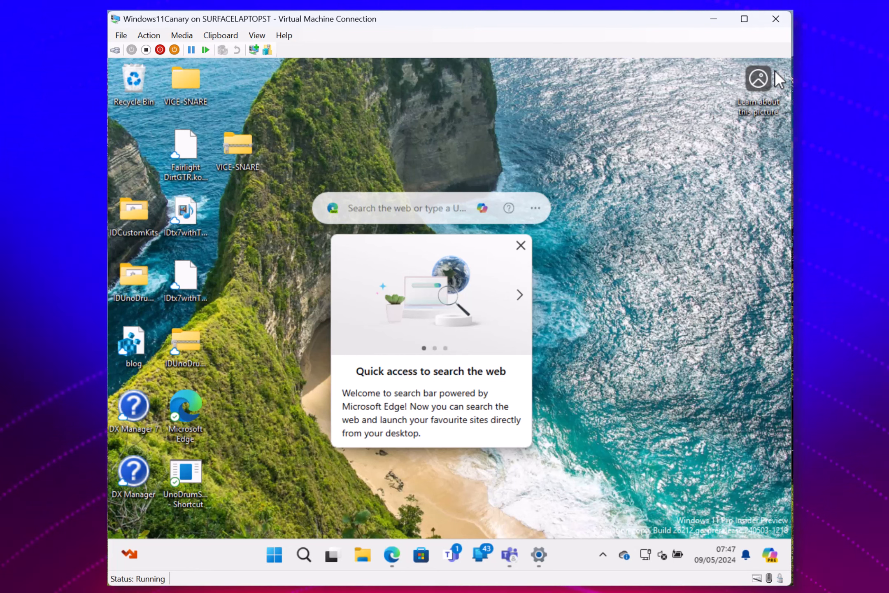
mouse_move(699, 317)
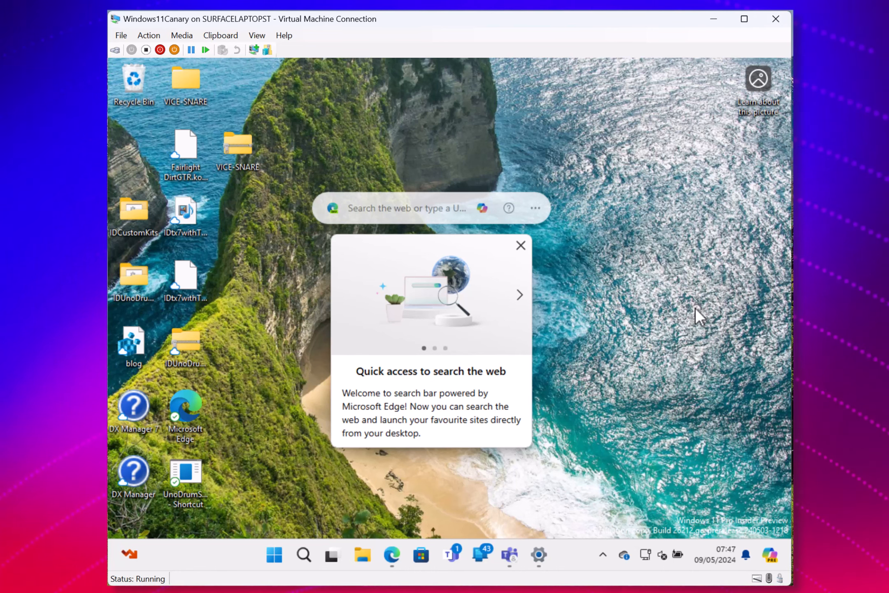
mouse_move(680, 304)
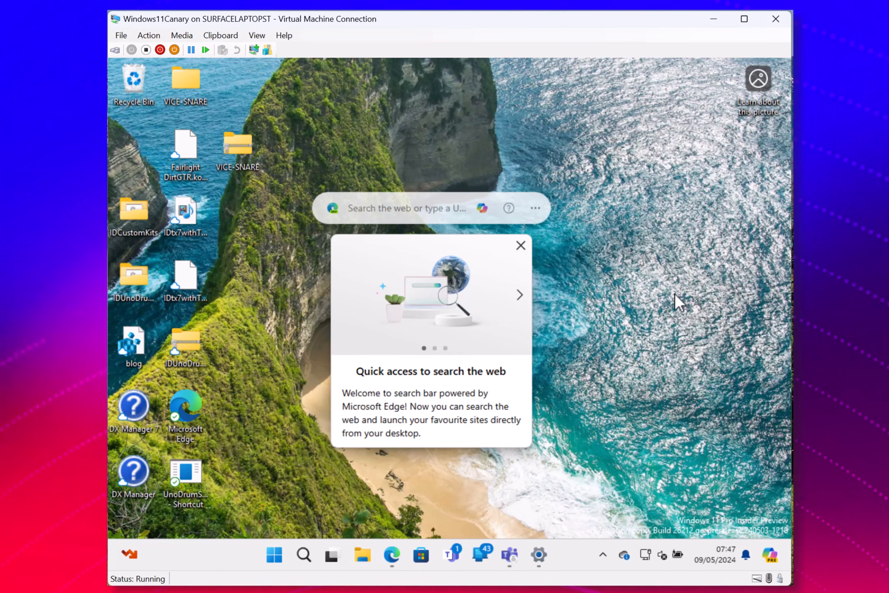
mouse_move(620, 318)
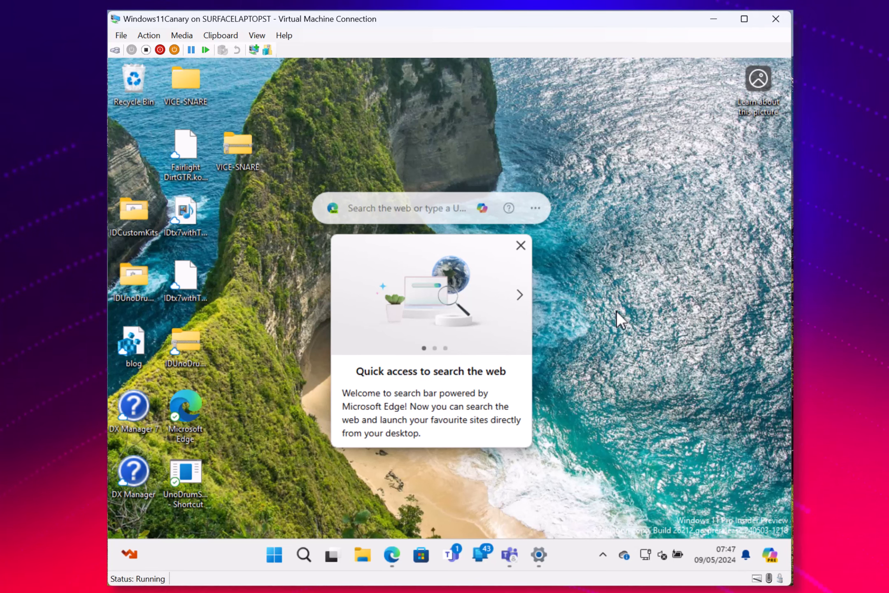
mouse_move(584, 434)
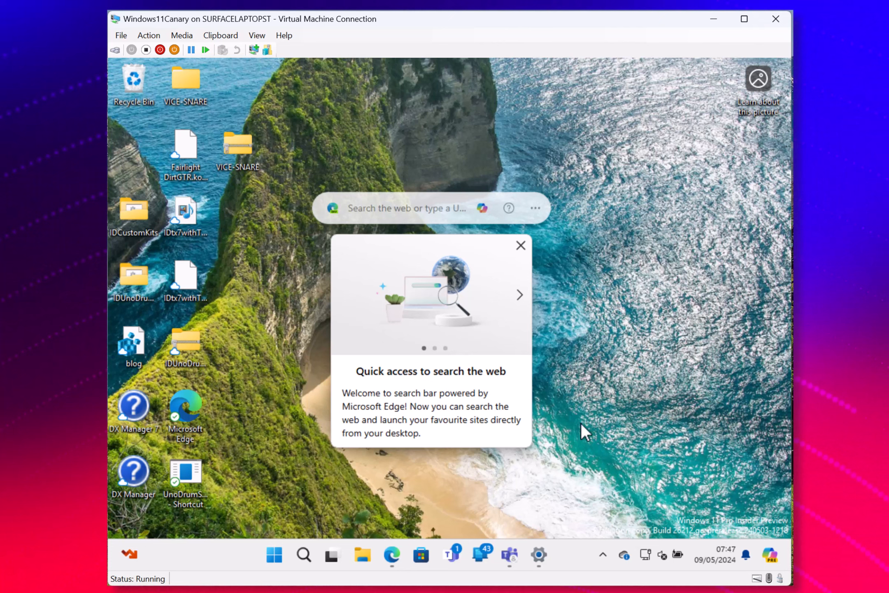
mouse_move(651, 389)
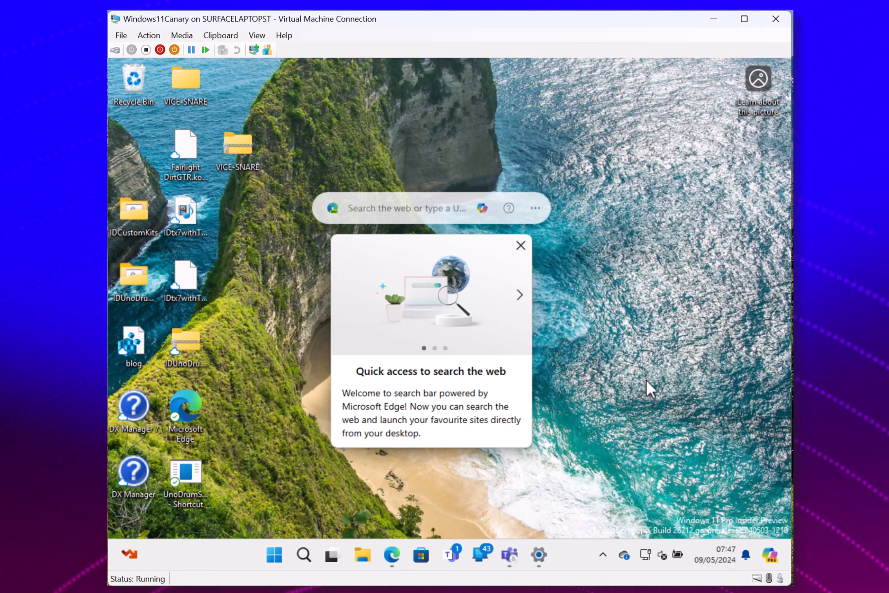
mouse_move(664, 418)
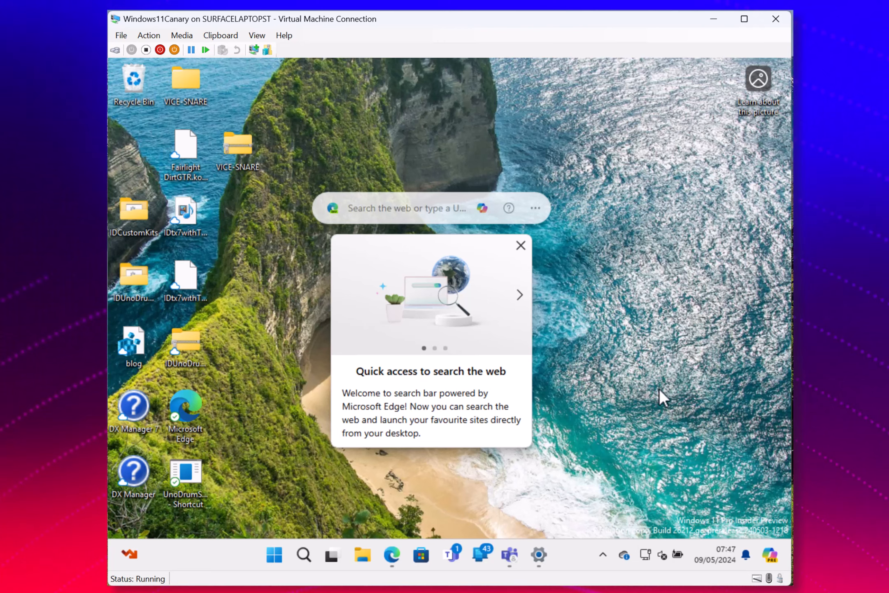
mouse_move(649, 372)
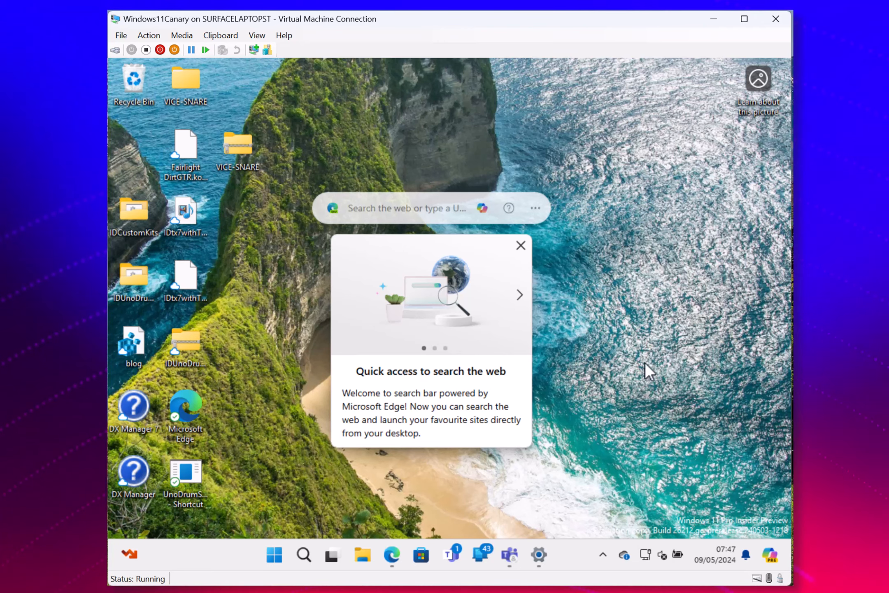